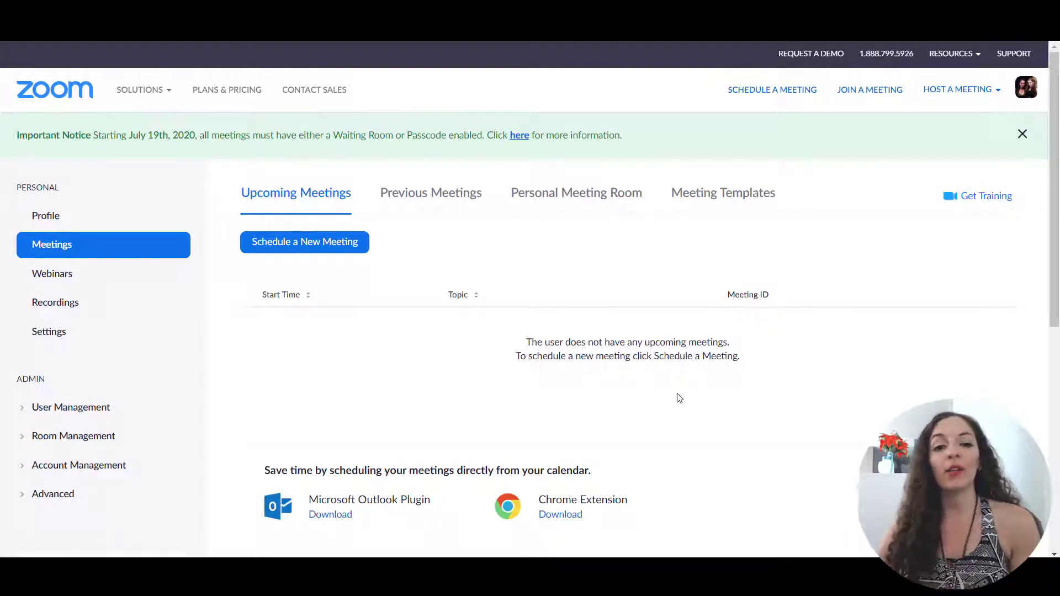
pyautogui.moveTo(304, 242)
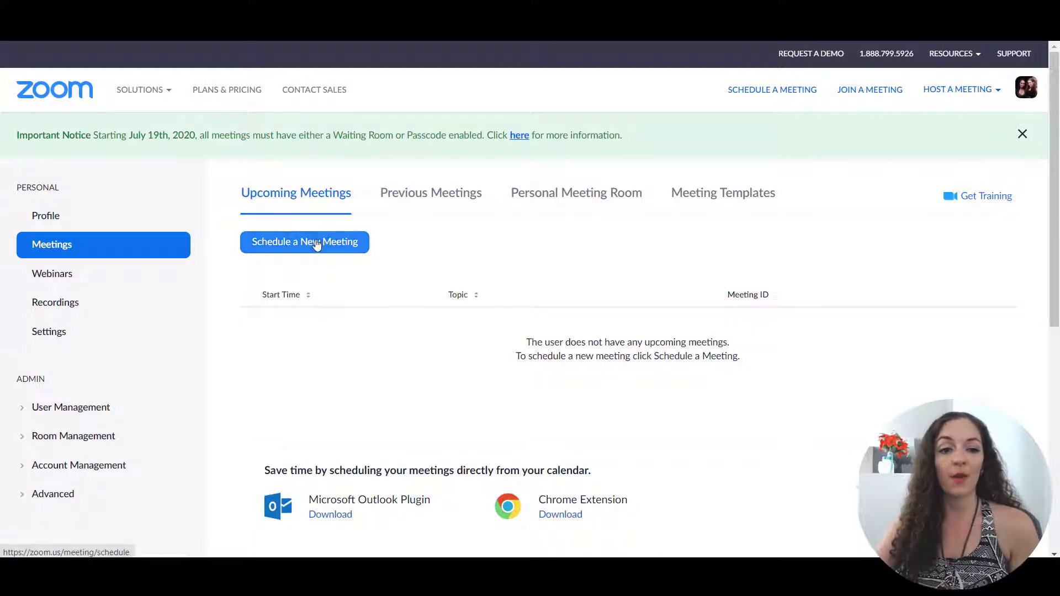
# - Start scheduling a new meeting and review the form's default fields
pyautogui.click(304, 242)
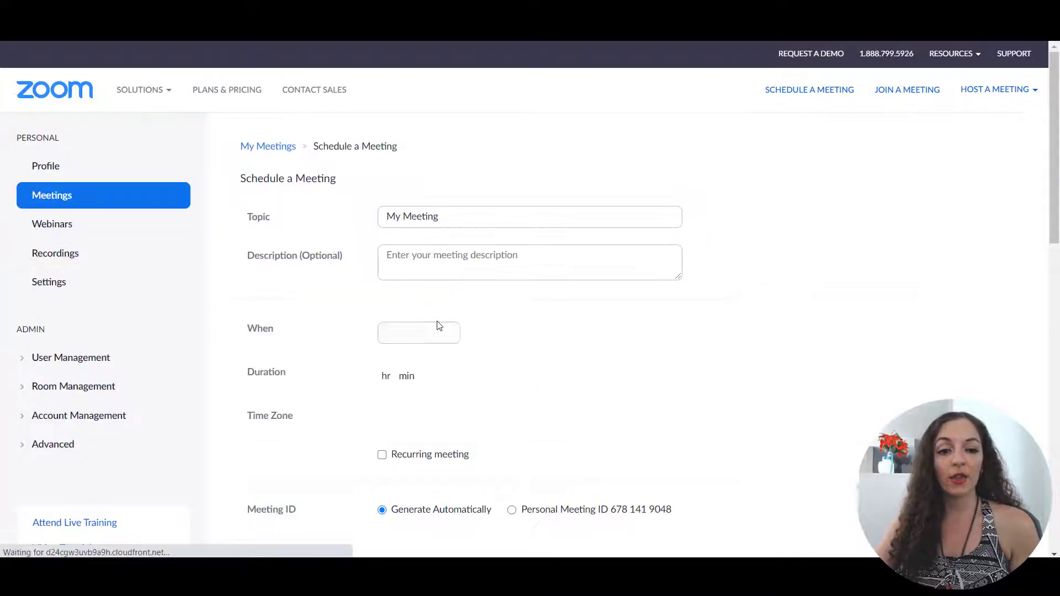
pyautogui.scroll(-3)
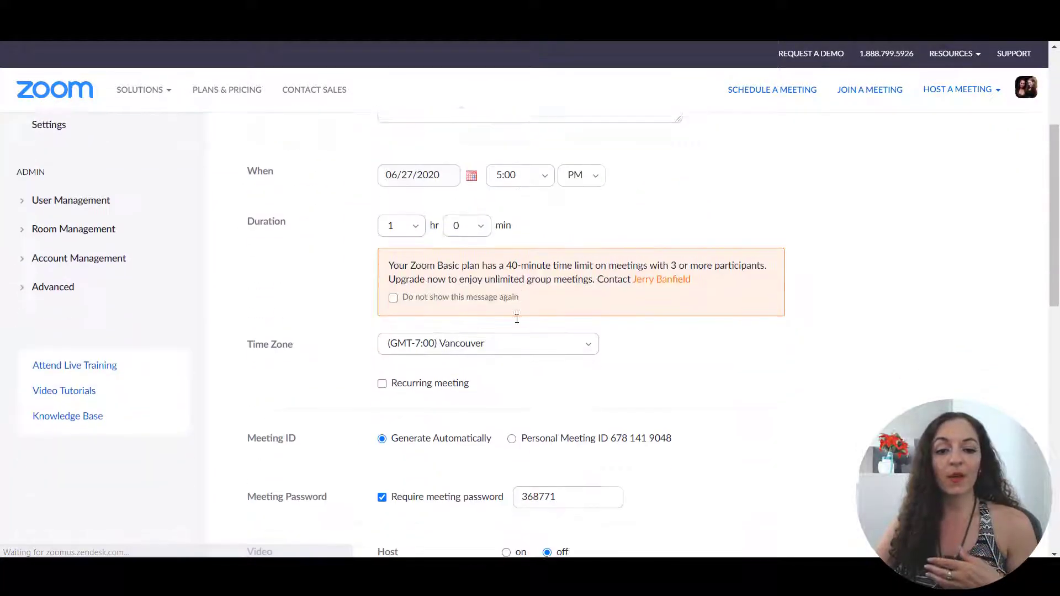
pyautogui.scroll(-3)
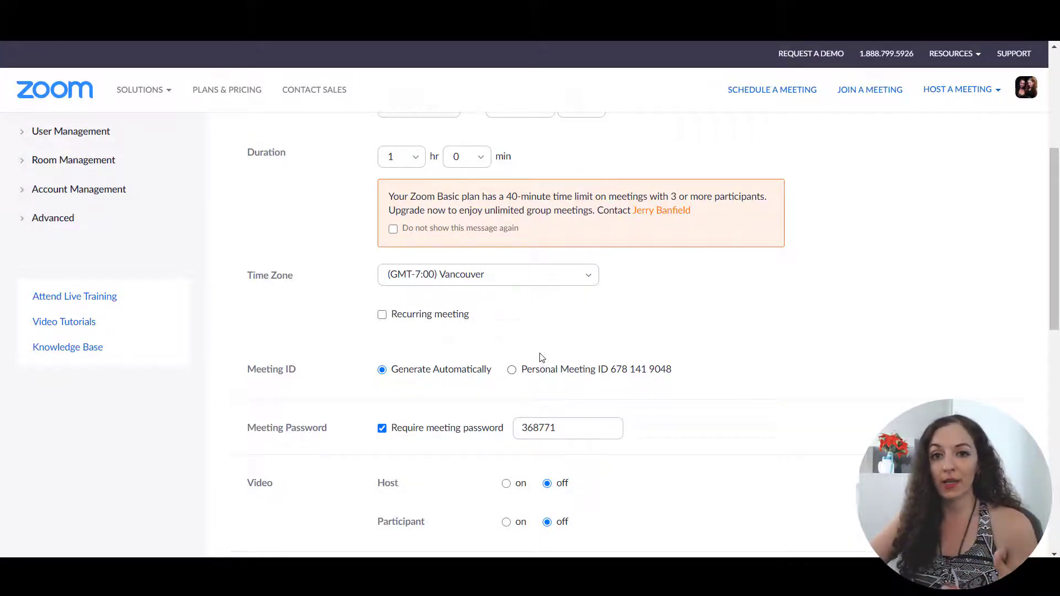
pyautogui.scroll(-3)
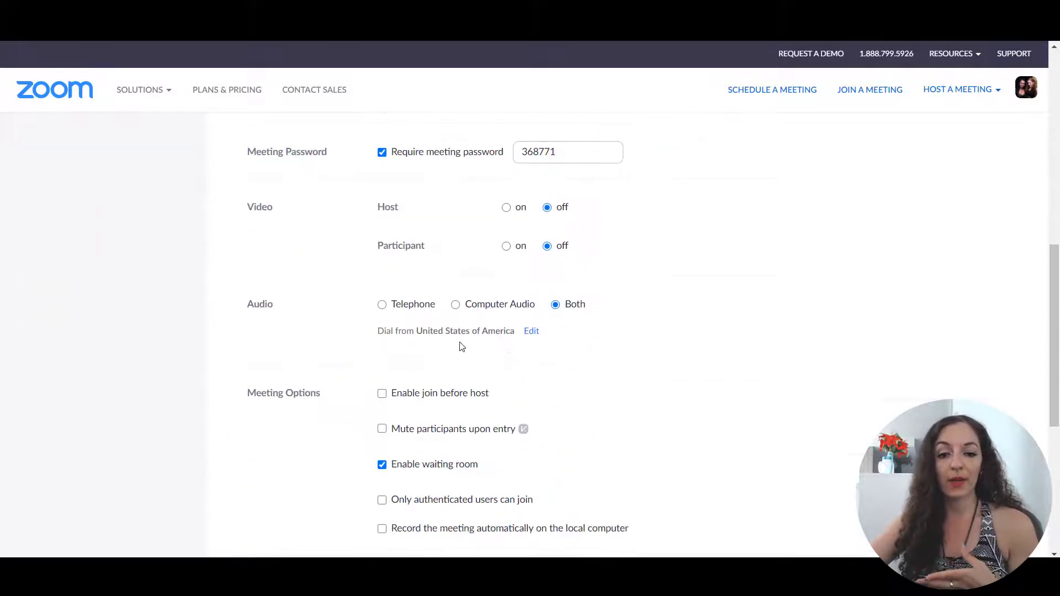
pyautogui.scroll(-3)
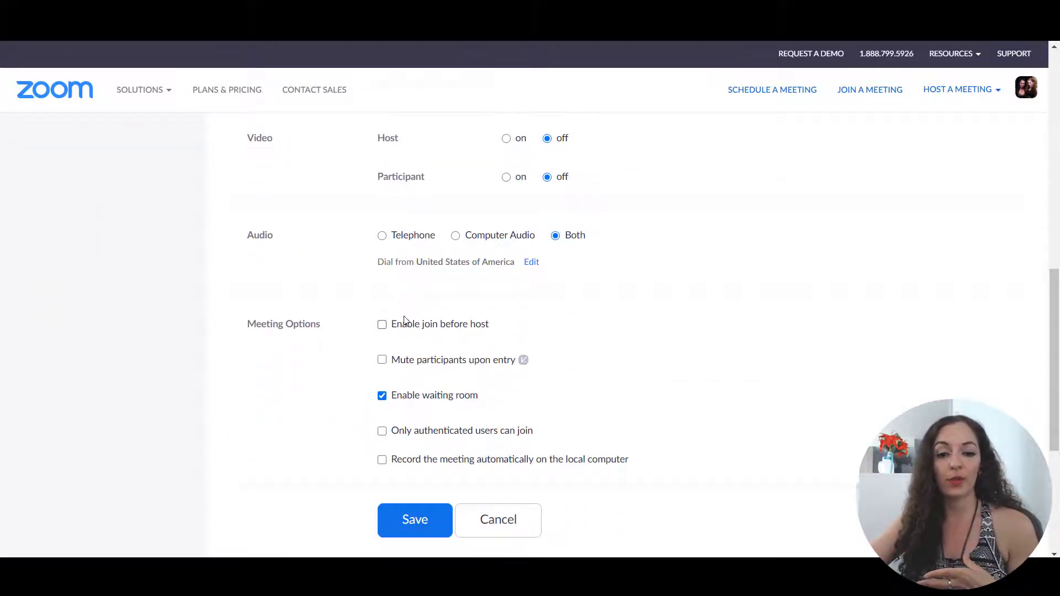
pyautogui.scroll(3)
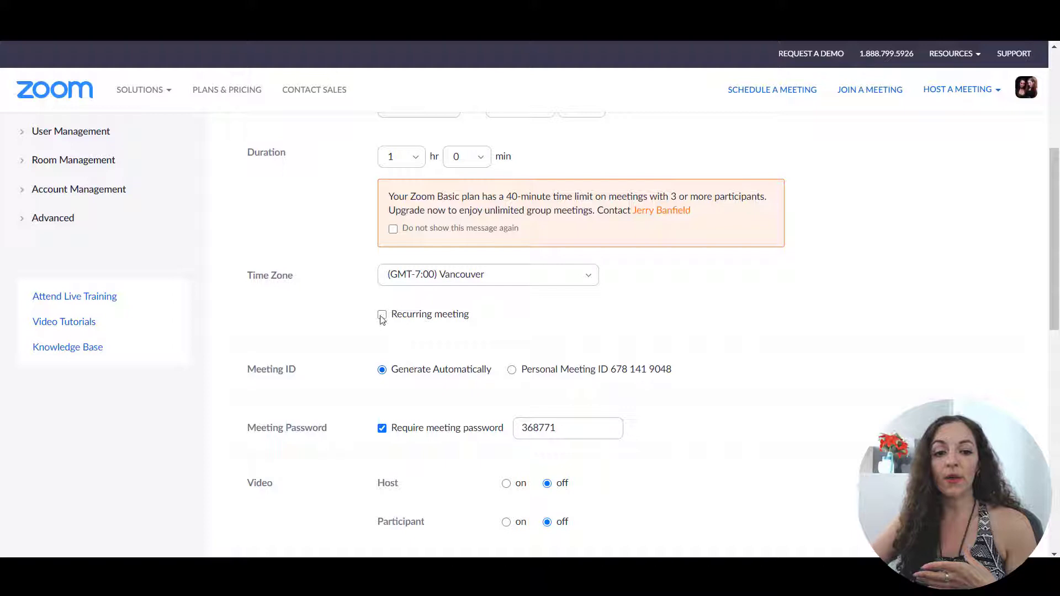
# - Make the meeting recurring weekly, occurring on Wednesday instead of Saturday
pyautogui.click(381, 315)
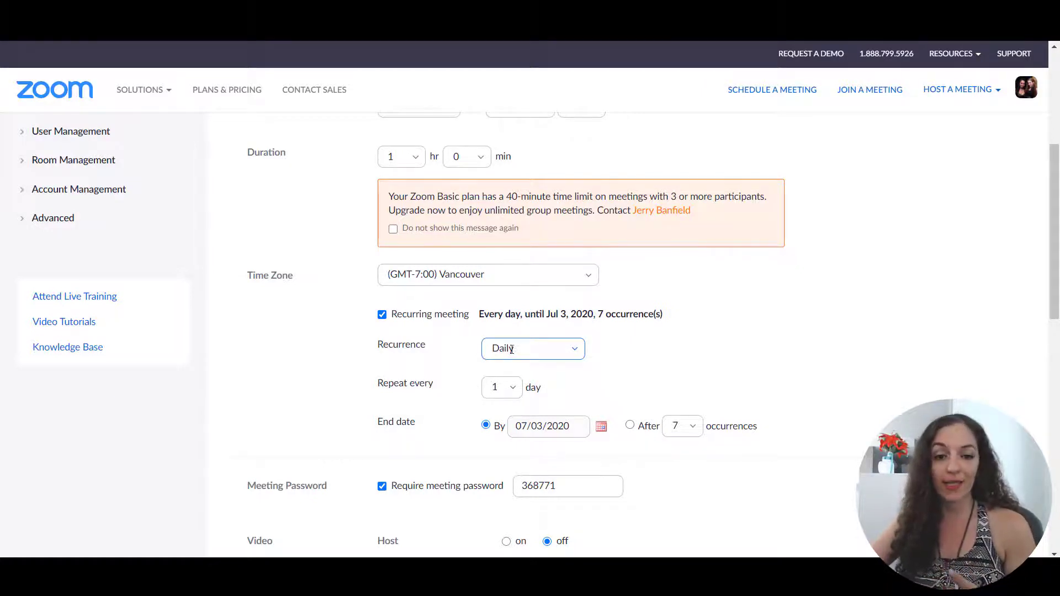
pyautogui.click(532, 348)
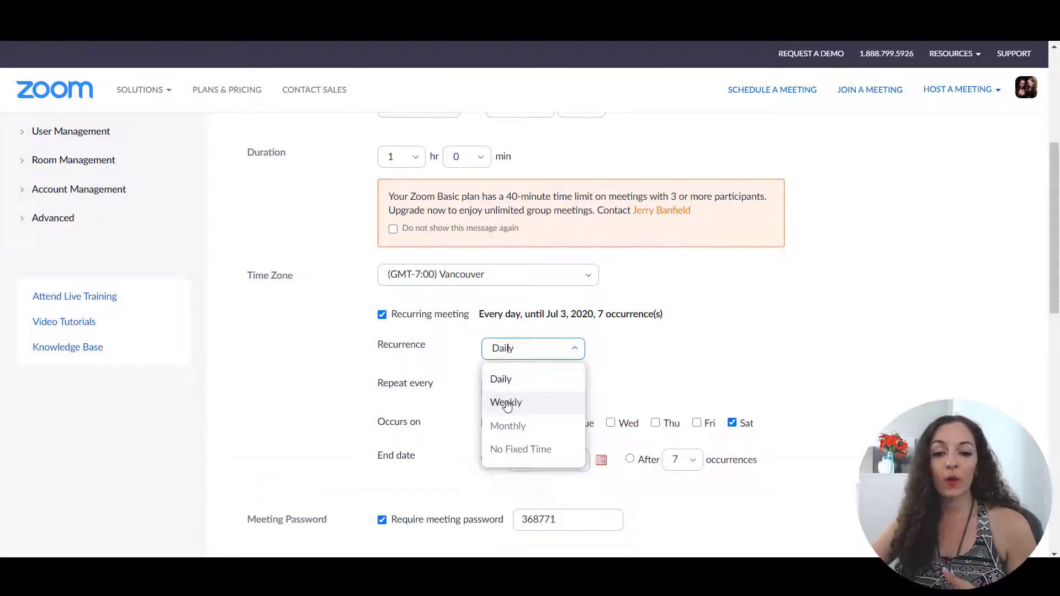
pyautogui.click(506, 402)
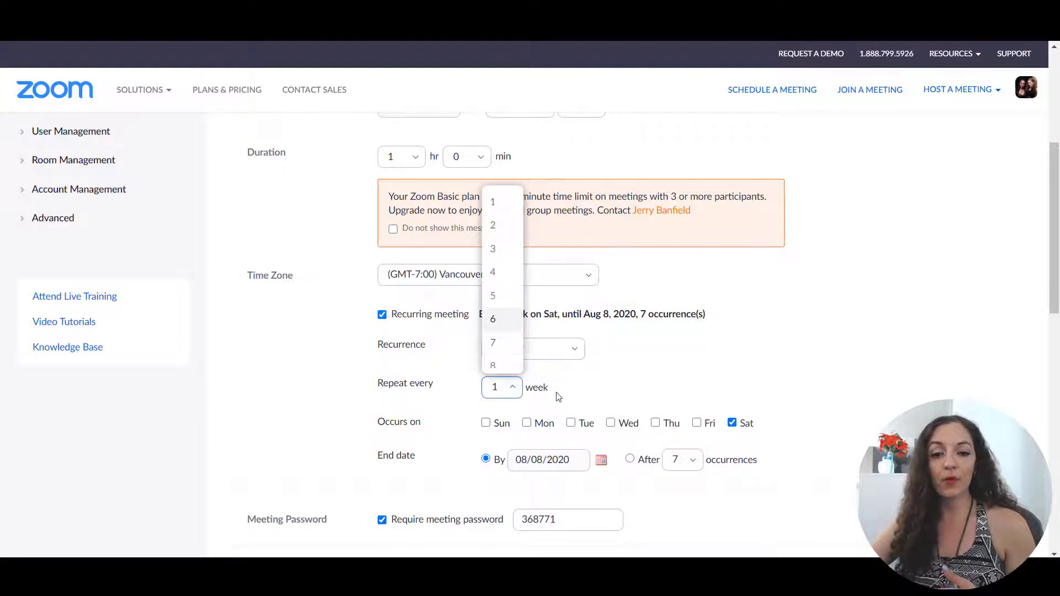
pyautogui.click(609, 423)
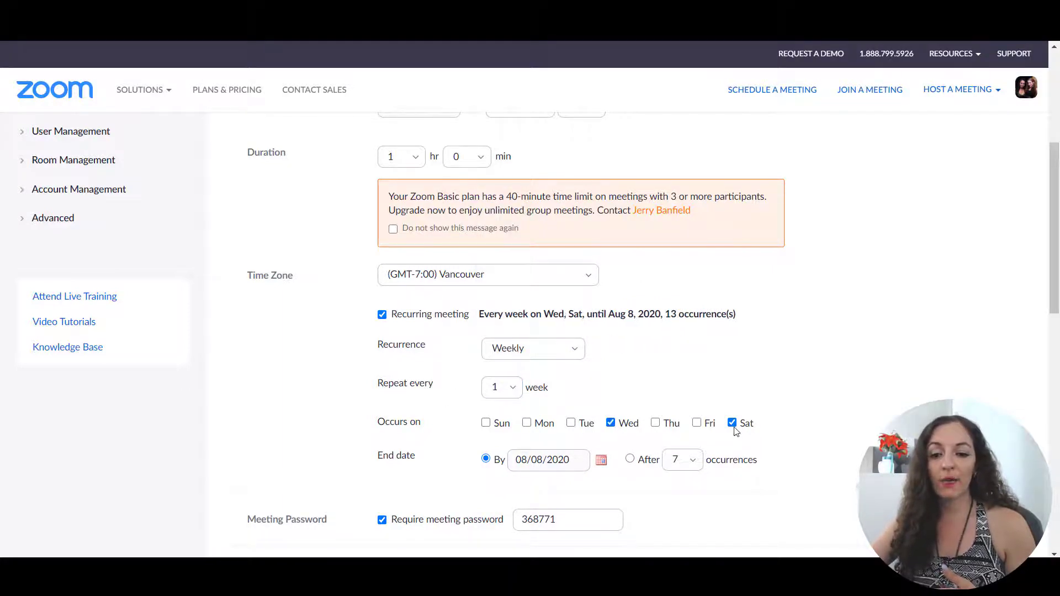
pyautogui.click(732, 422)
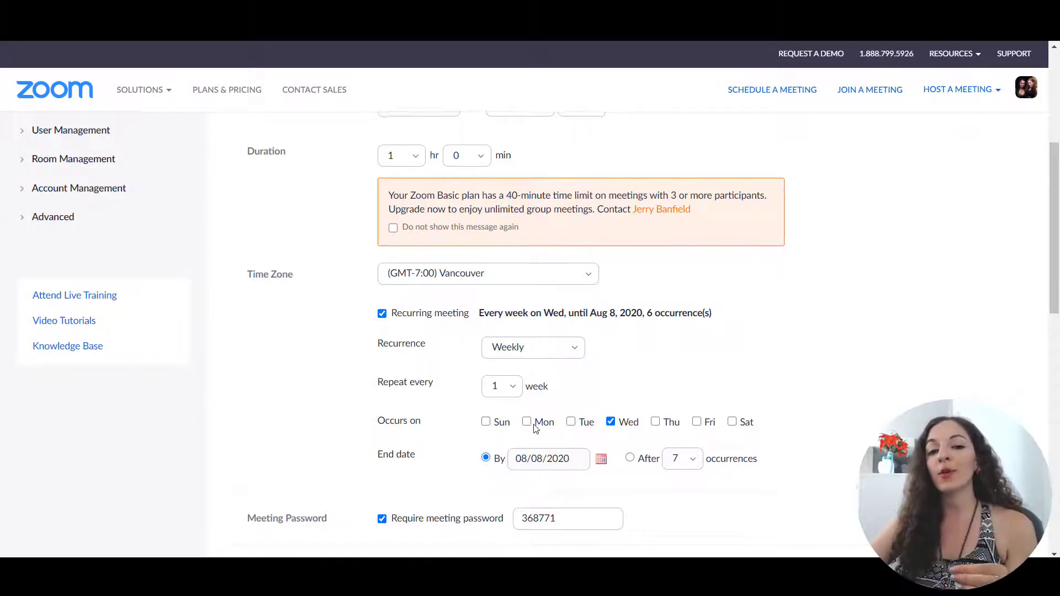
pyautogui.scroll(-3)
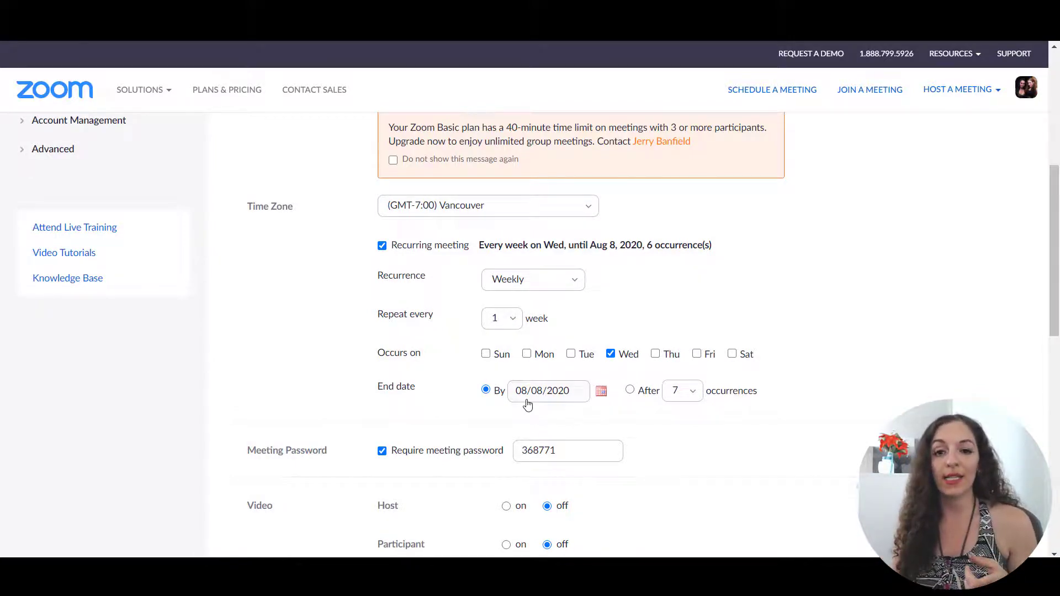
pyautogui.scroll(3)
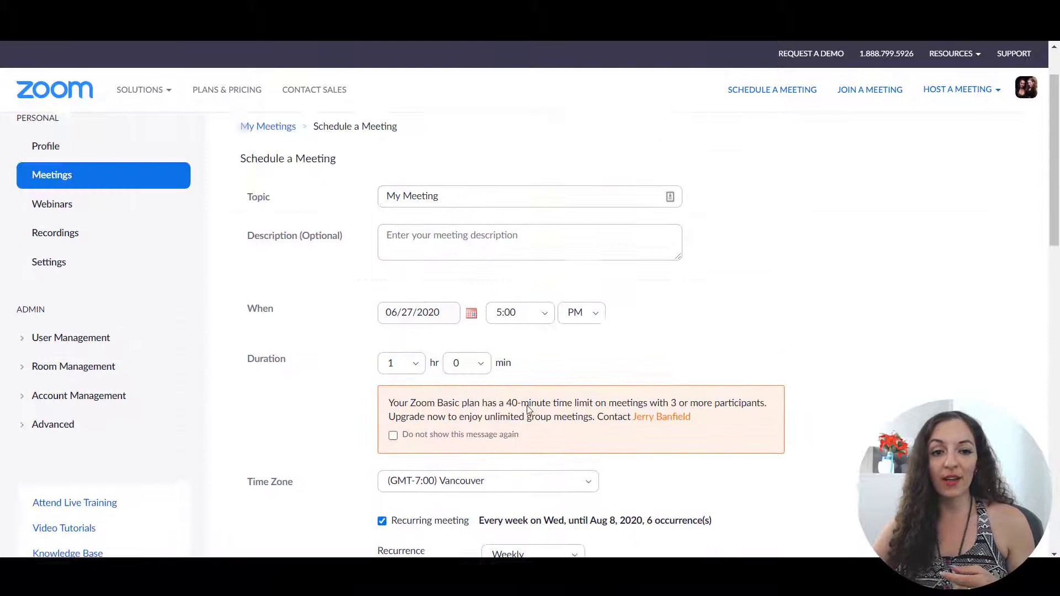
pyautogui.scroll(-3)
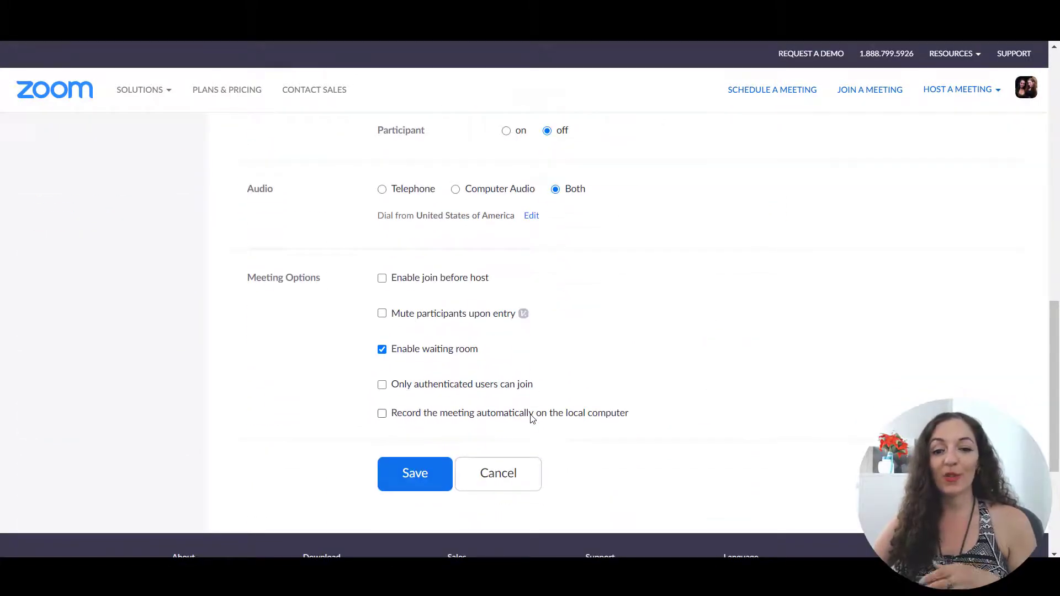
pyautogui.scroll(3)
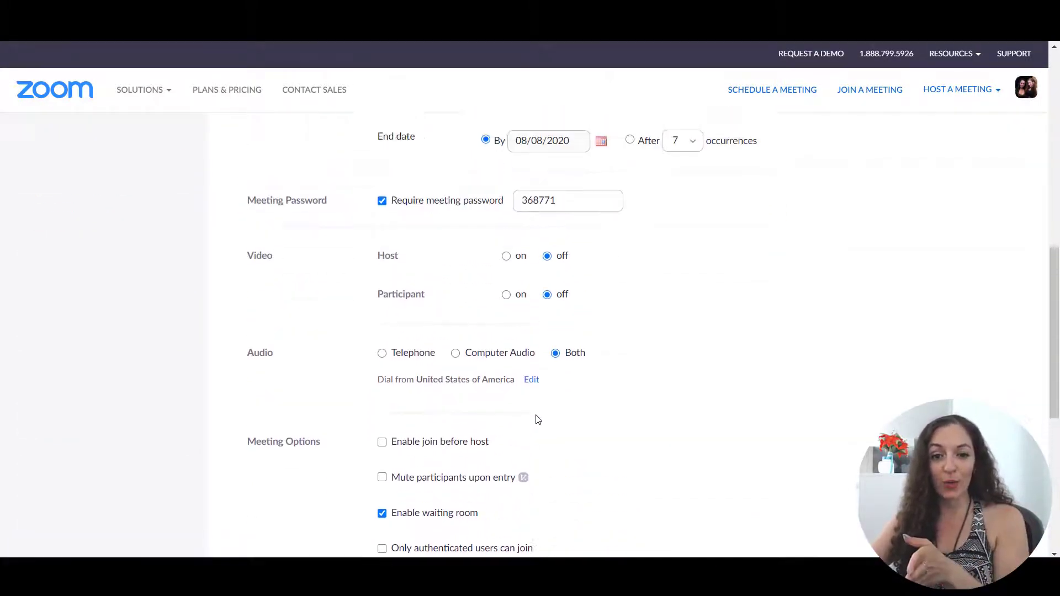
pyautogui.scroll(3)
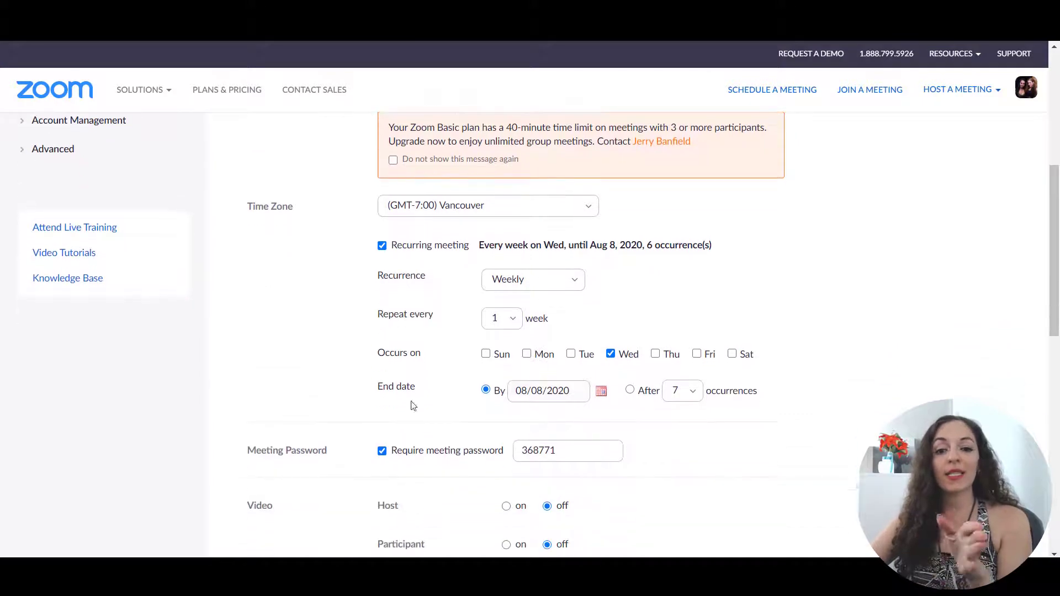
pyautogui.moveTo(628, 423)
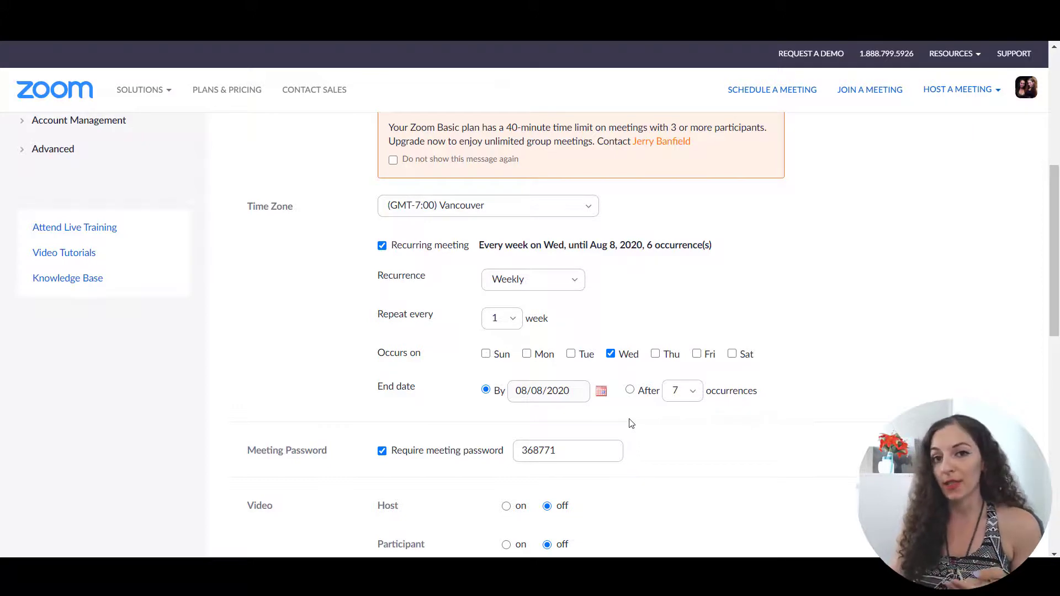
pyautogui.moveTo(865, 302)
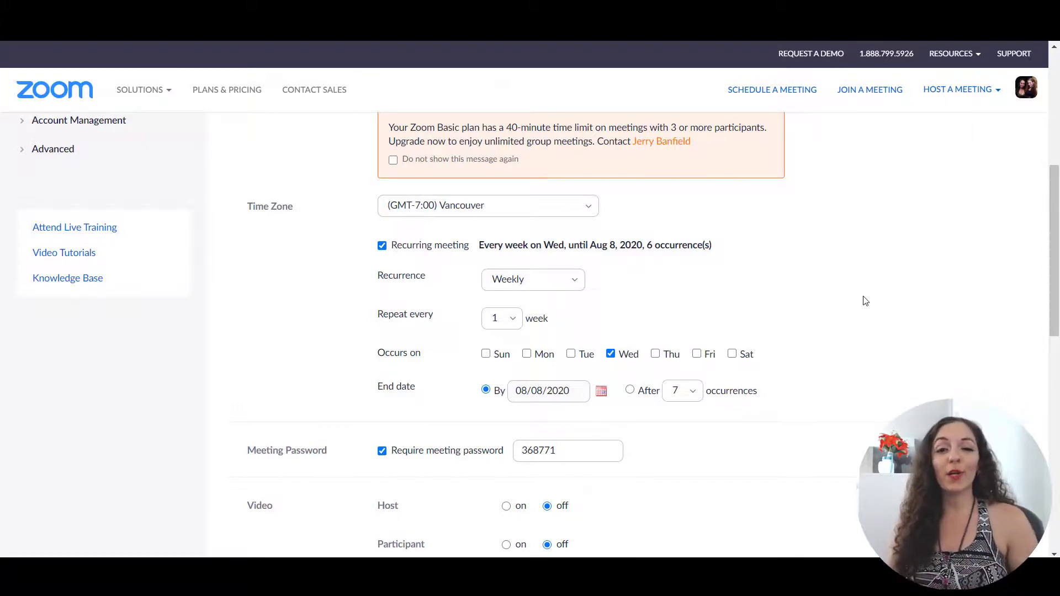